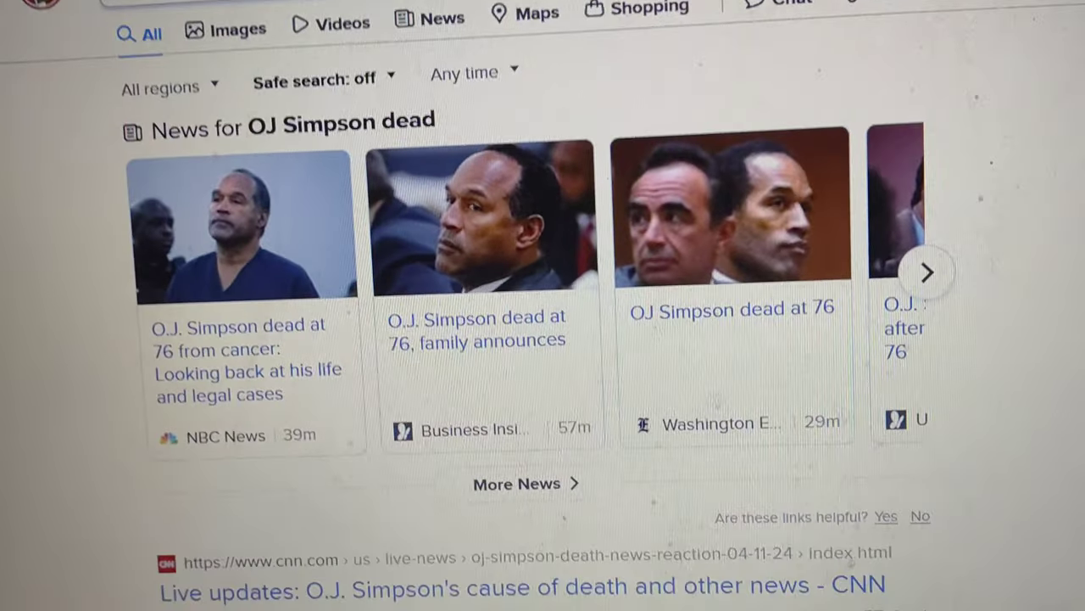
scroll(down, 3)
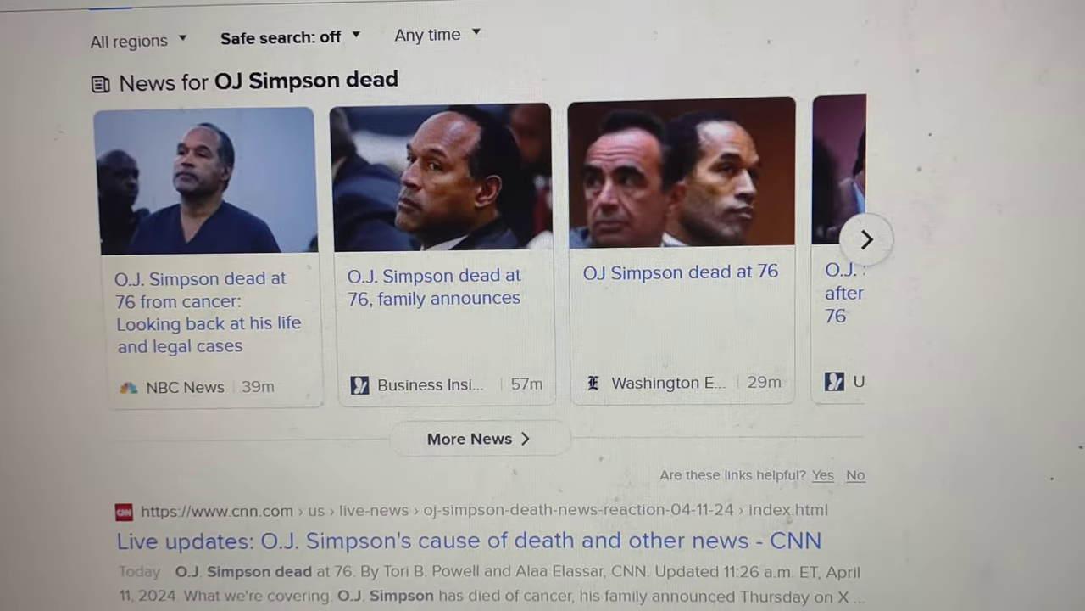